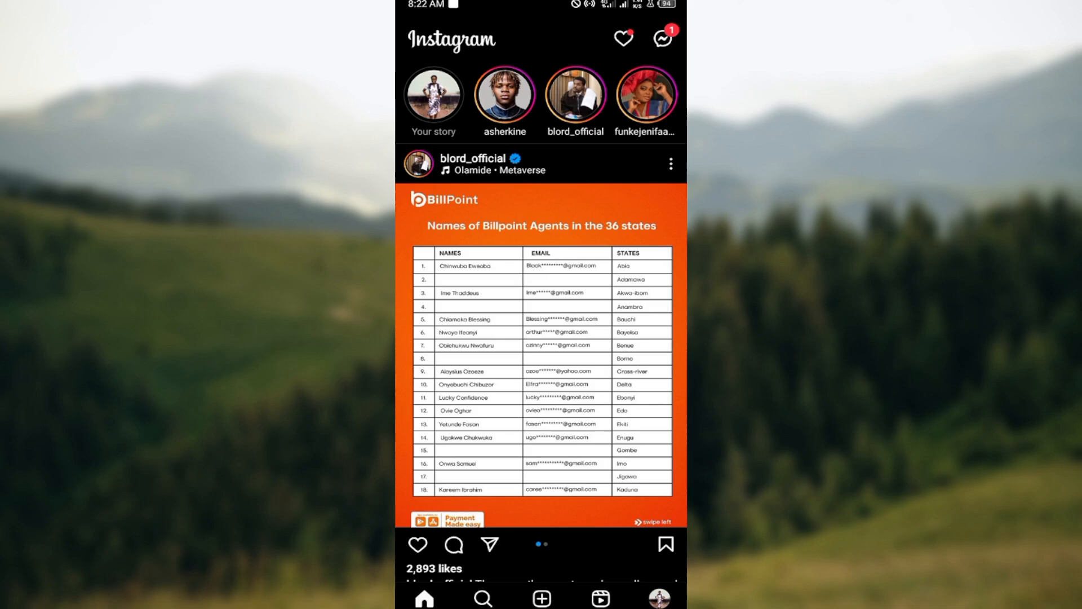
# Scroll down the home feed before heading to your own profile.
pyautogui.scroll(-3)
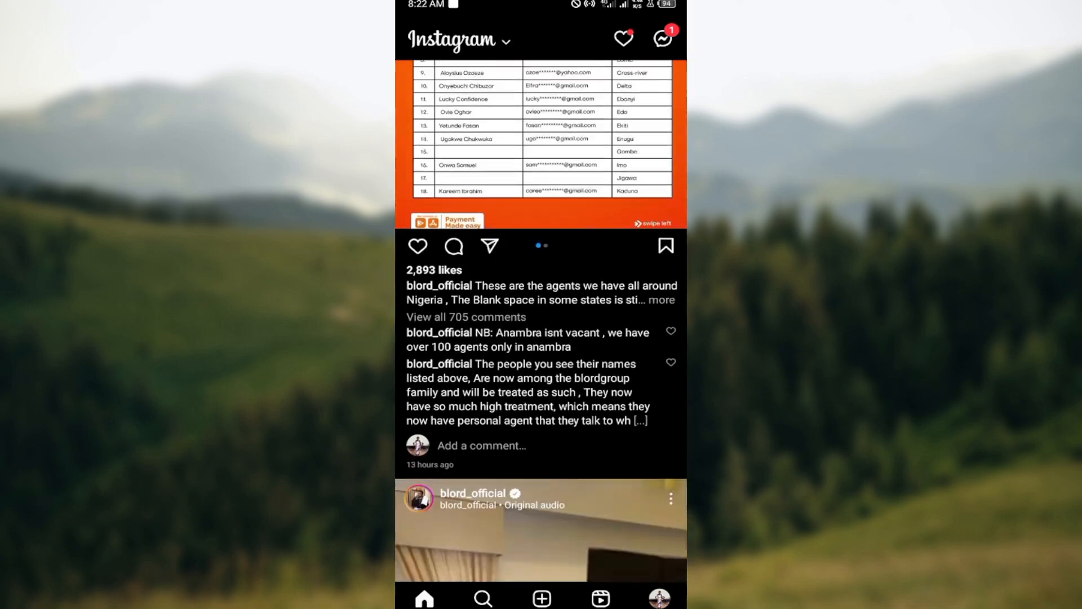
pyautogui.scroll(-3)
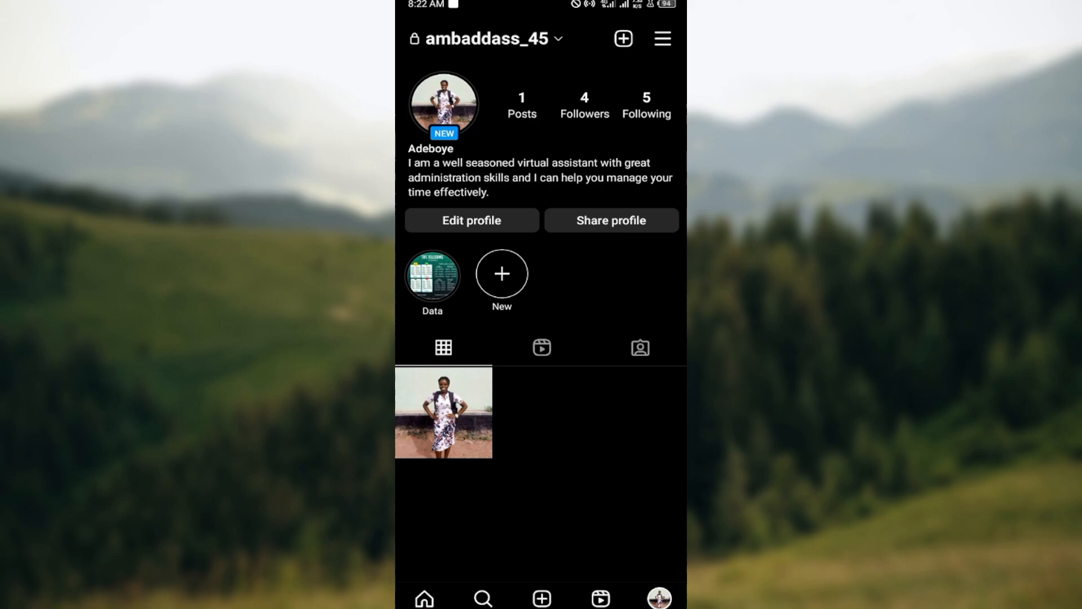
# Reach Settings and privacy from the profile's hamburger menu.
pyautogui.click(661, 38)
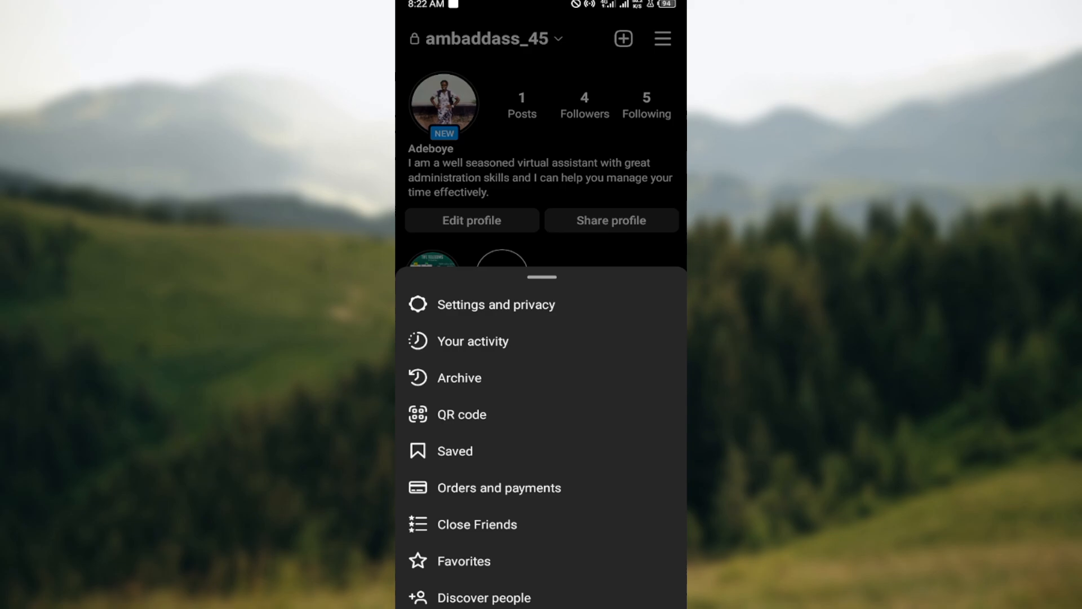
pyautogui.click(496, 305)
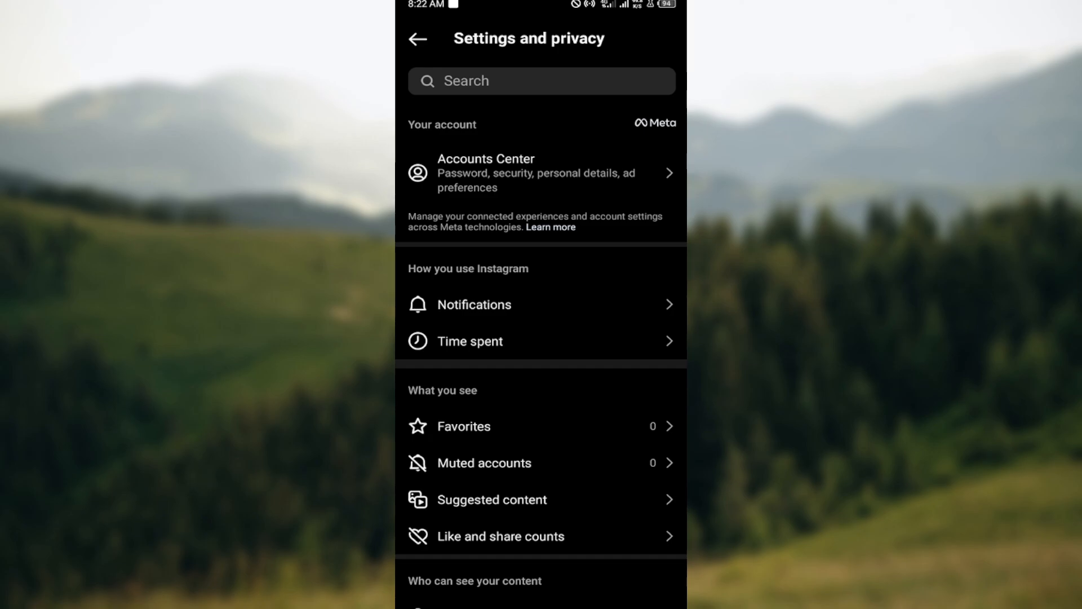
# Scroll to 'How others can interact with you', enter Comments and view 'Block comments from'.
pyautogui.scroll(-3)
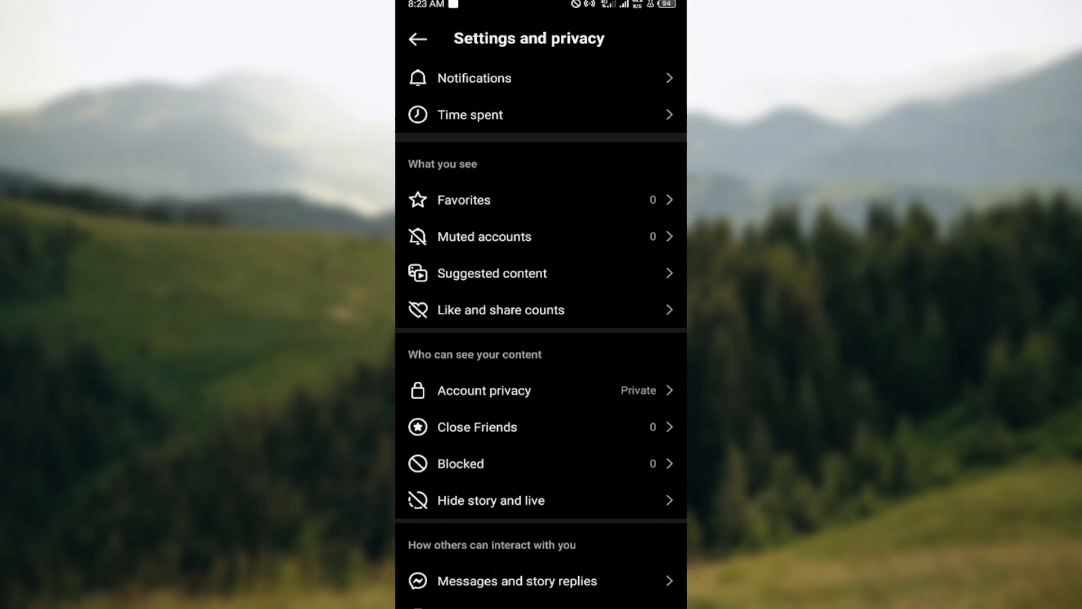
pyautogui.scroll(-3)
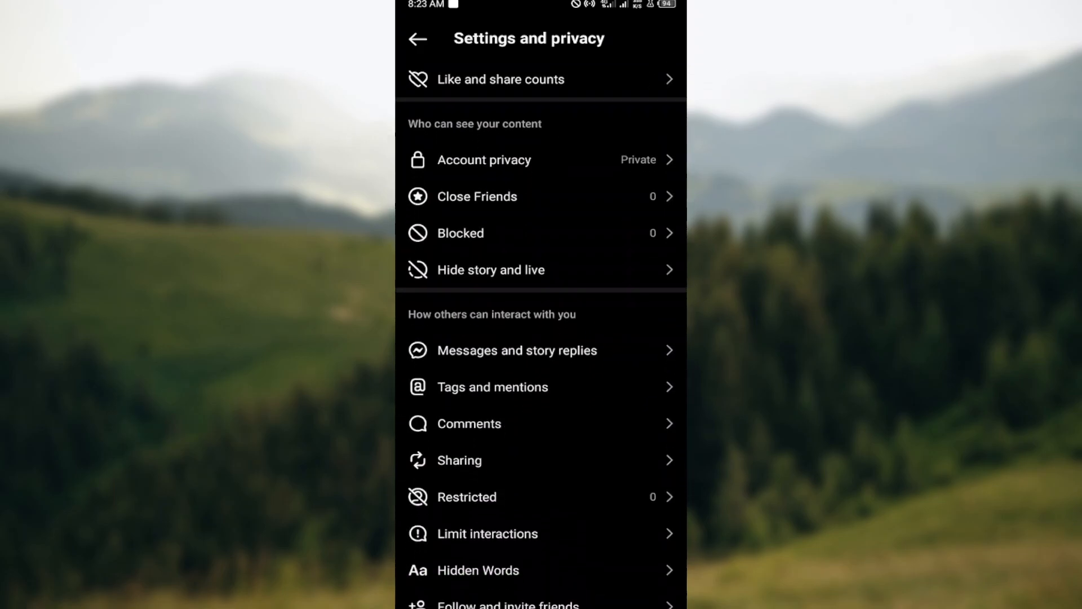
pyautogui.scroll(-3)
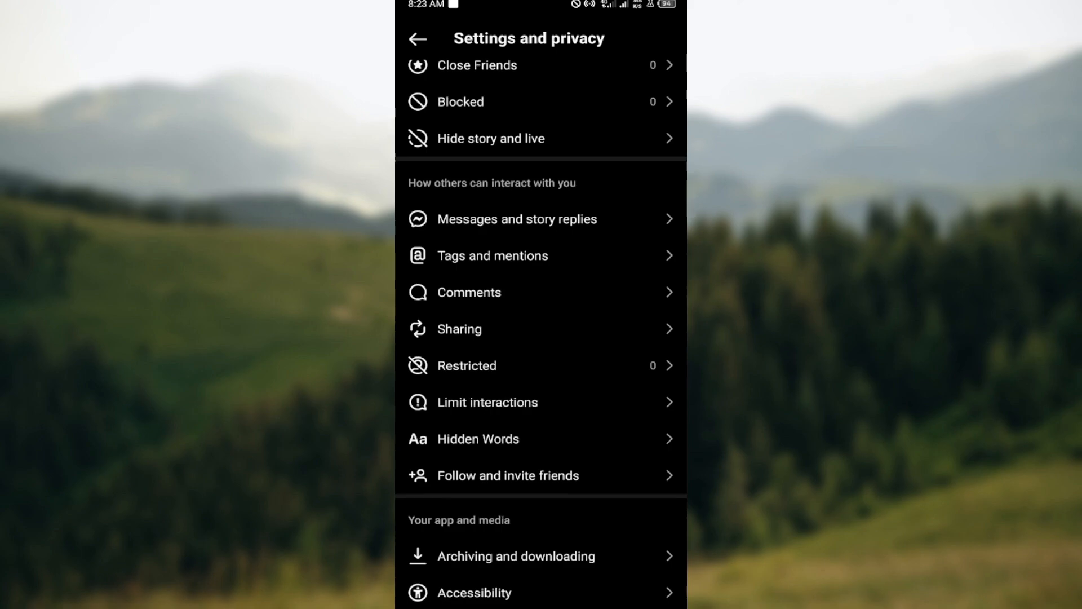
pyautogui.click(469, 292)
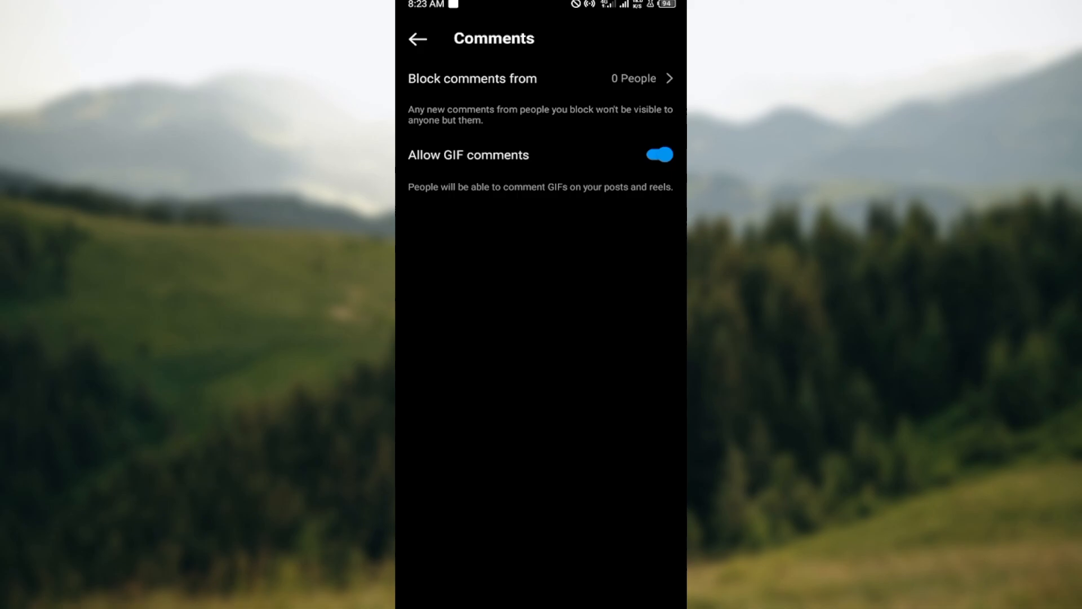
pyautogui.click(539, 78)
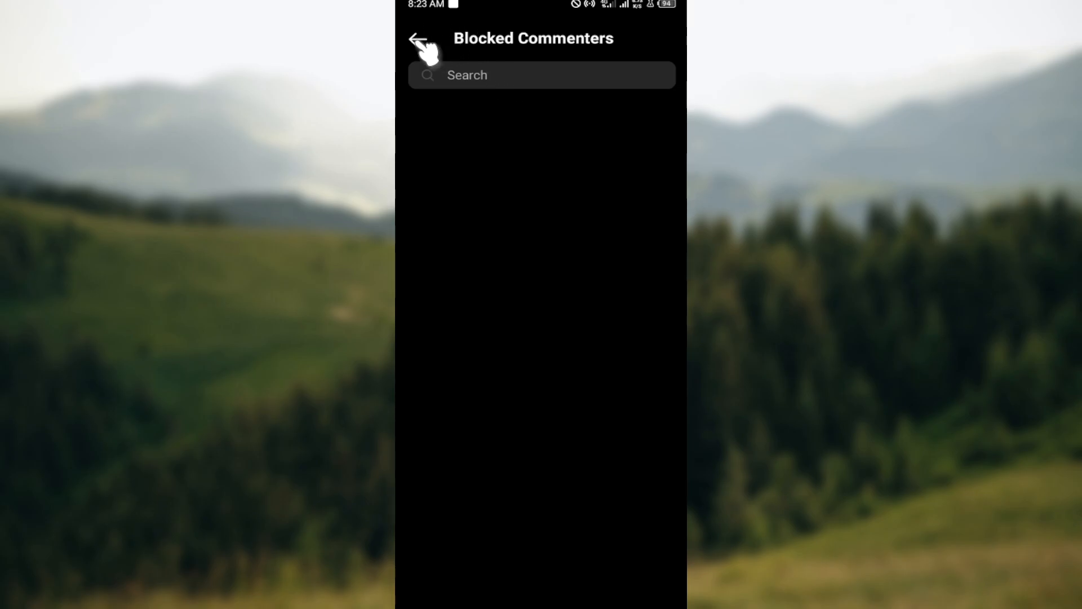
# Leave the empty Blocked Commenters list back to Settings and privacy.
pyautogui.click(423, 38)
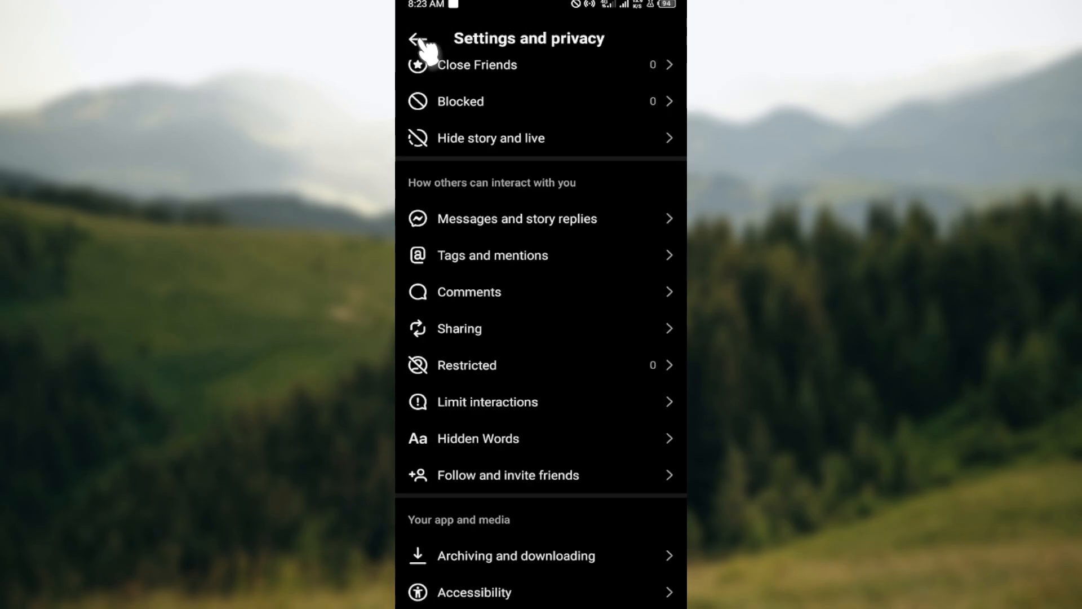
pyautogui.moveTo(446, 361)
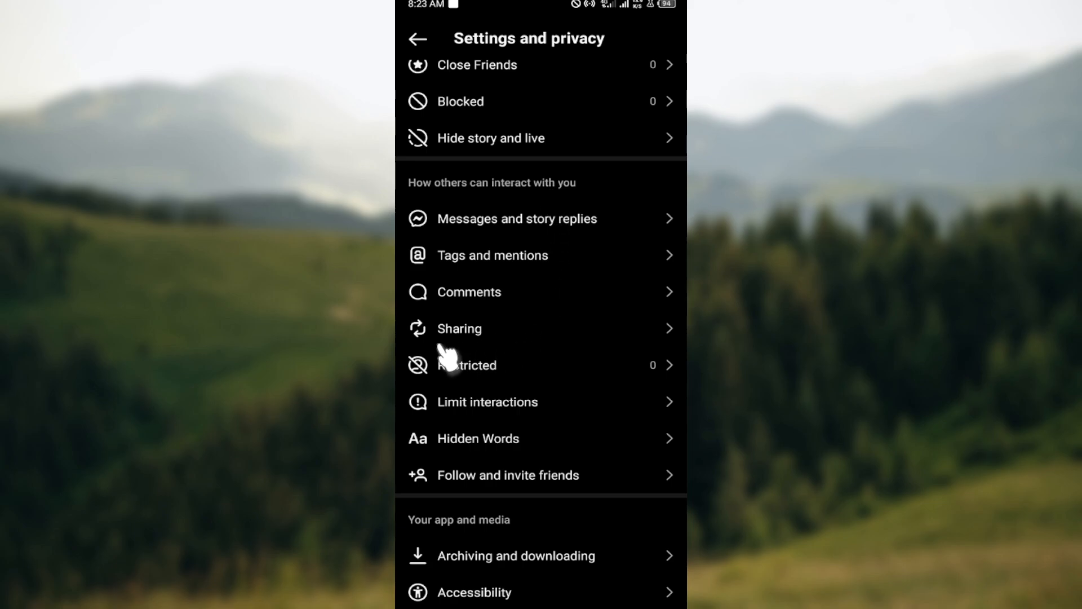
pyautogui.moveTo(552, 302)
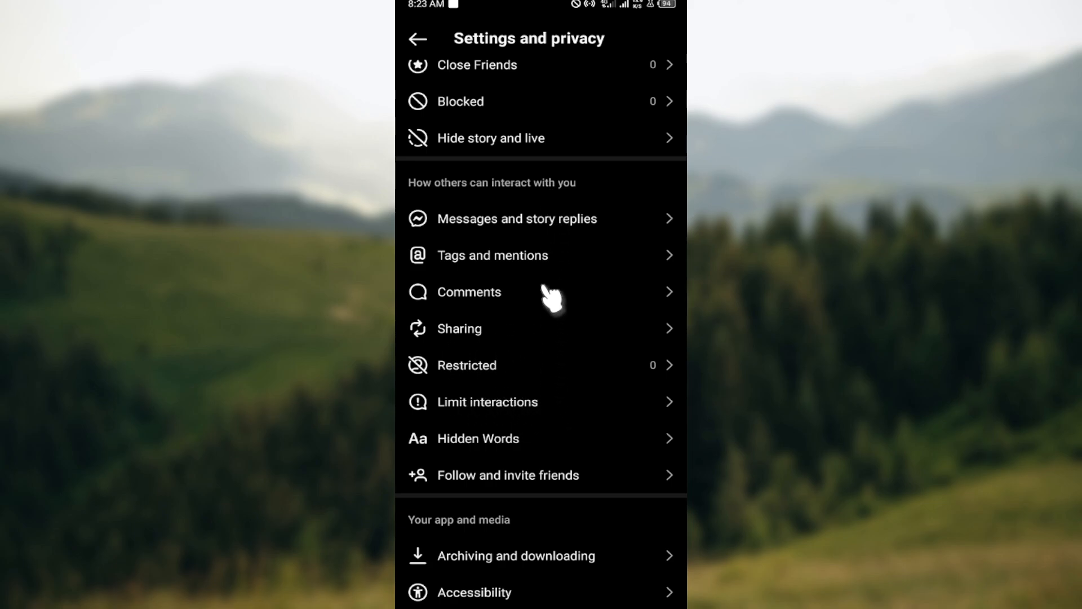
pyautogui.moveTo(521, 320)
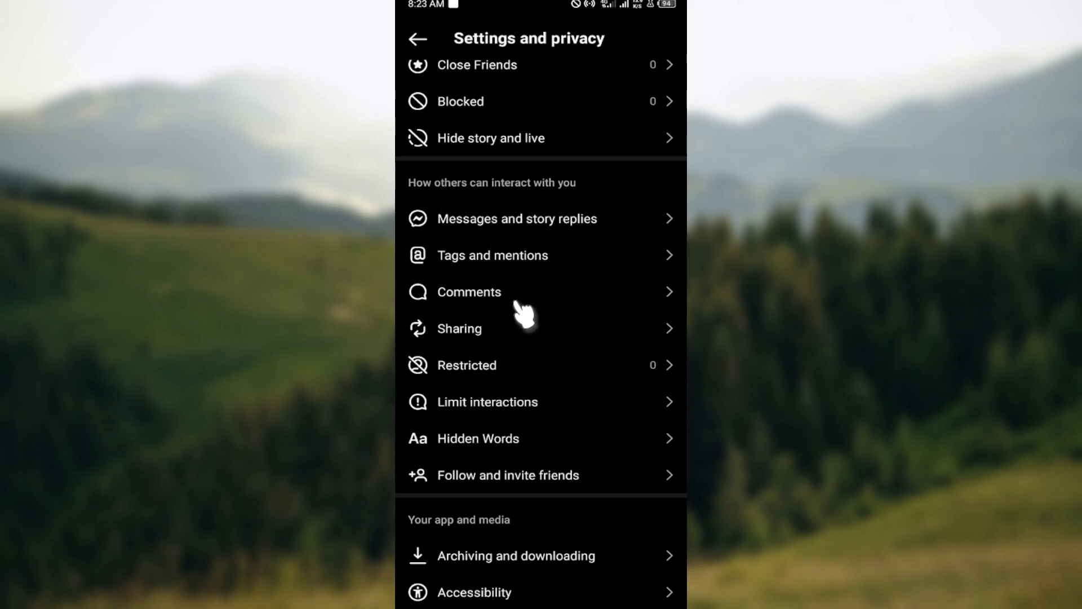
# Enter Limit interactions and toggle 'Accounts that aren't following you' off and back on.
pyautogui.click(487, 402)
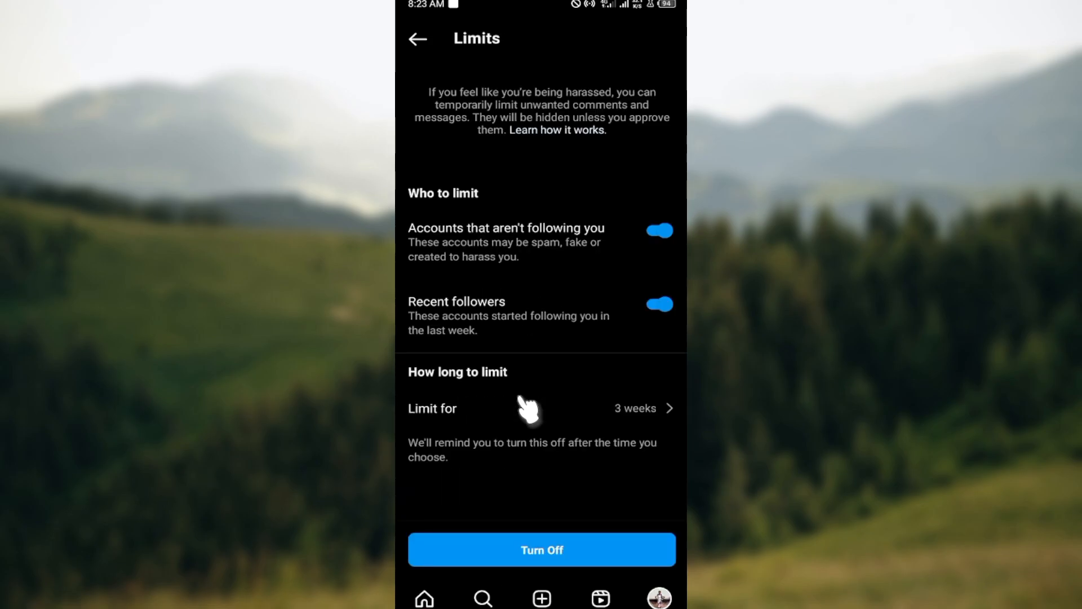
pyautogui.moveTo(514, 257)
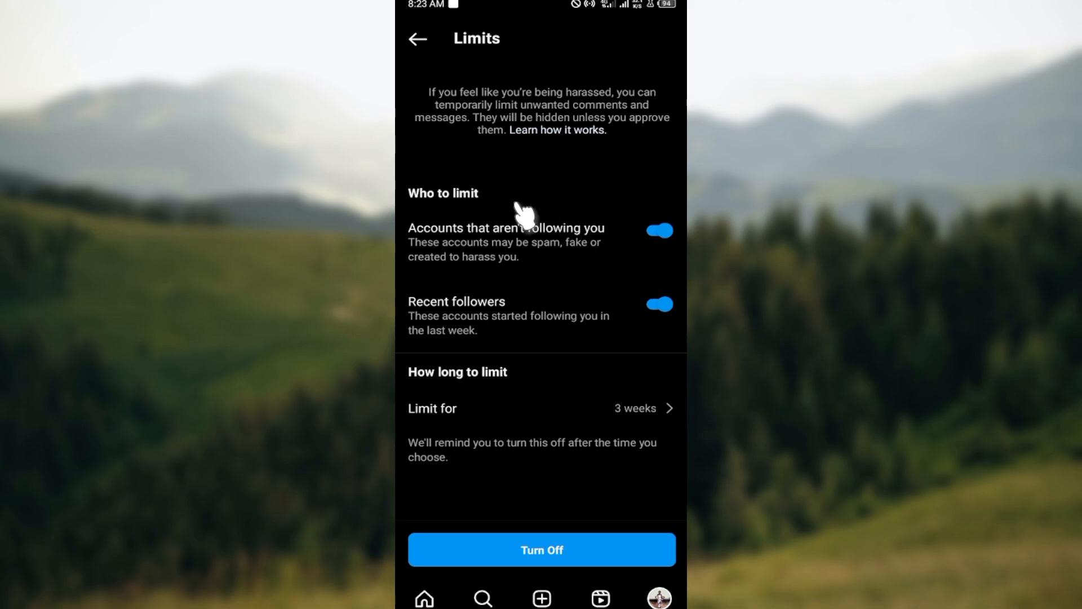
pyautogui.moveTo(494, 242)
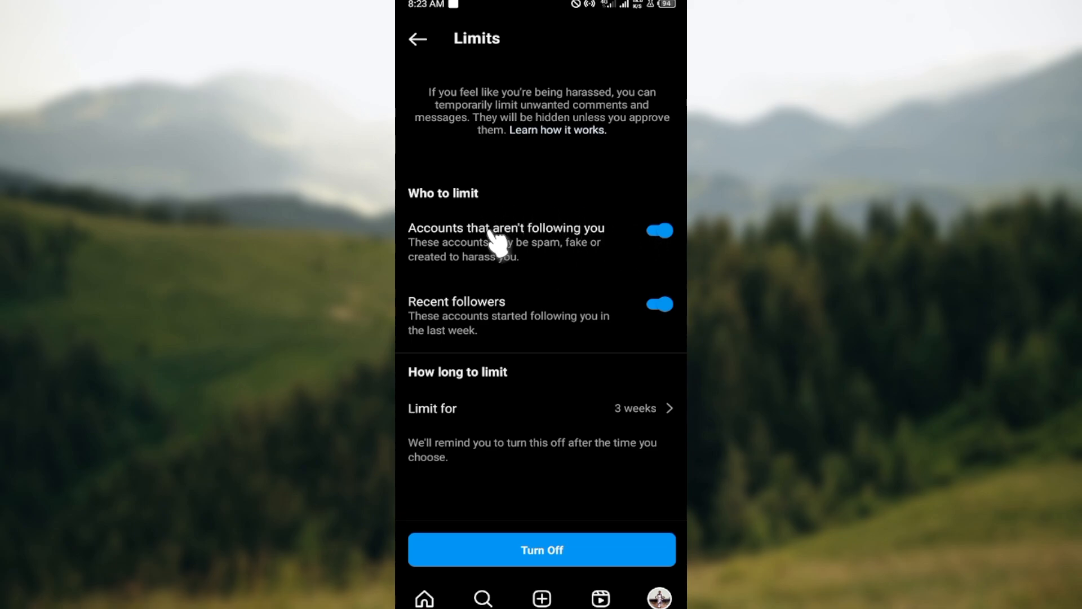
pyautogui.moveTo(469, 346)
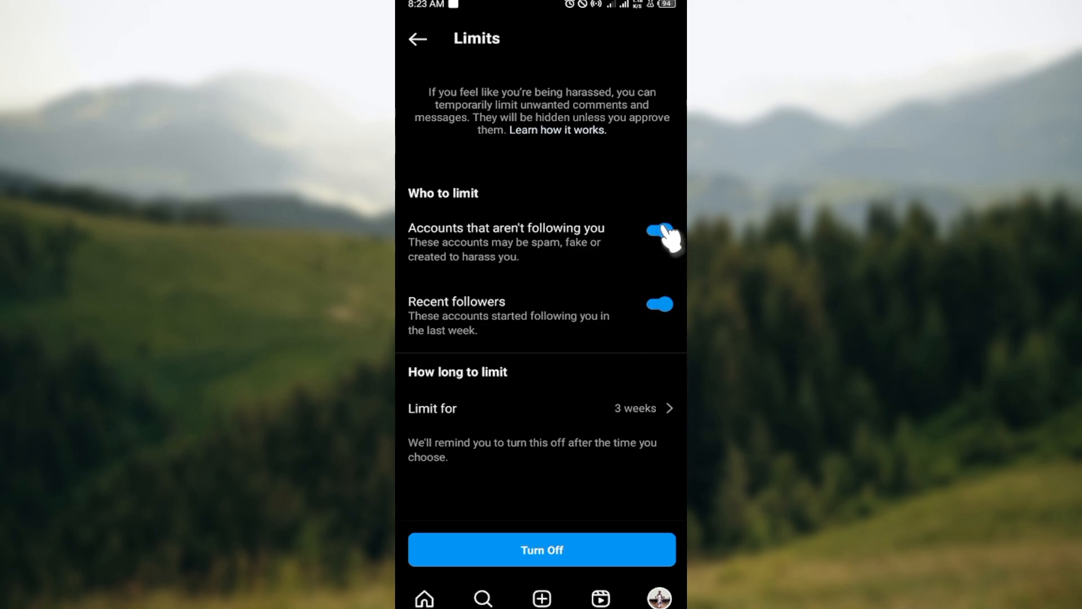
pyautogui.click(658, 228)
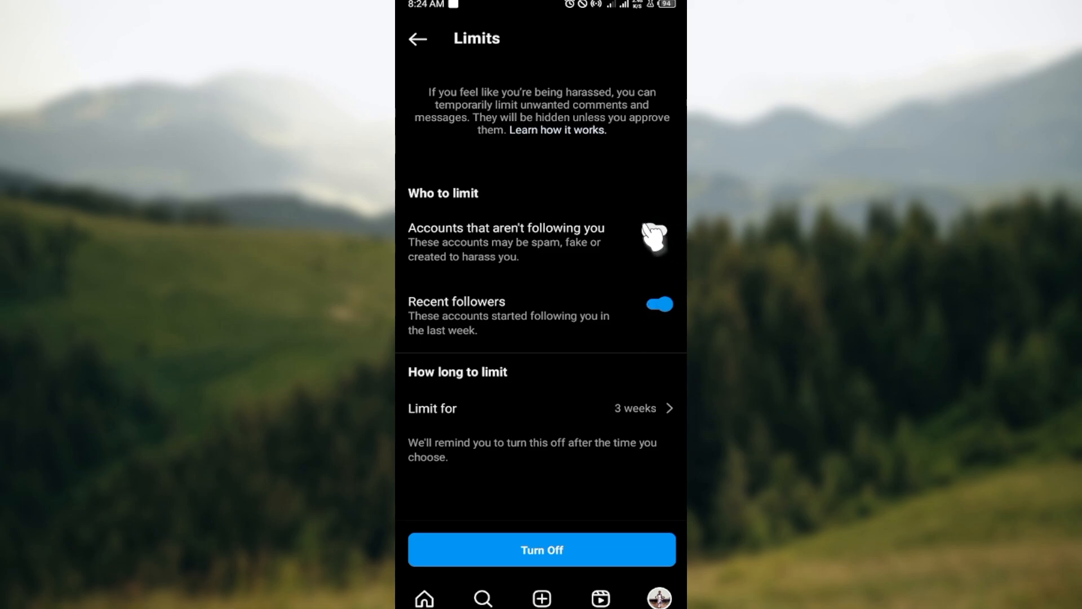
pyautogui.click(659, 229)
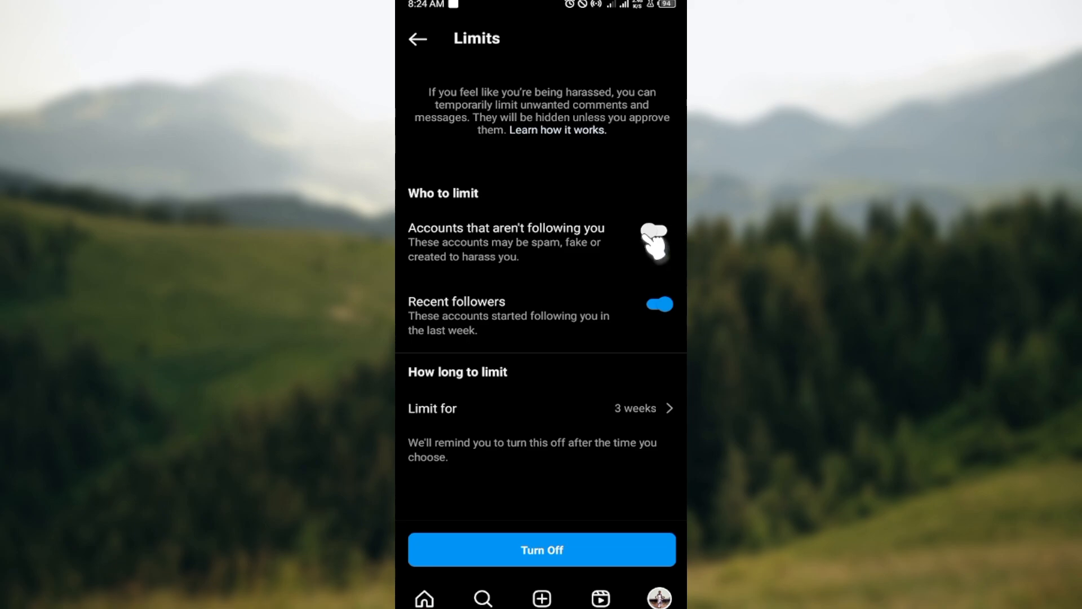
pyautogui.click(659, 230)
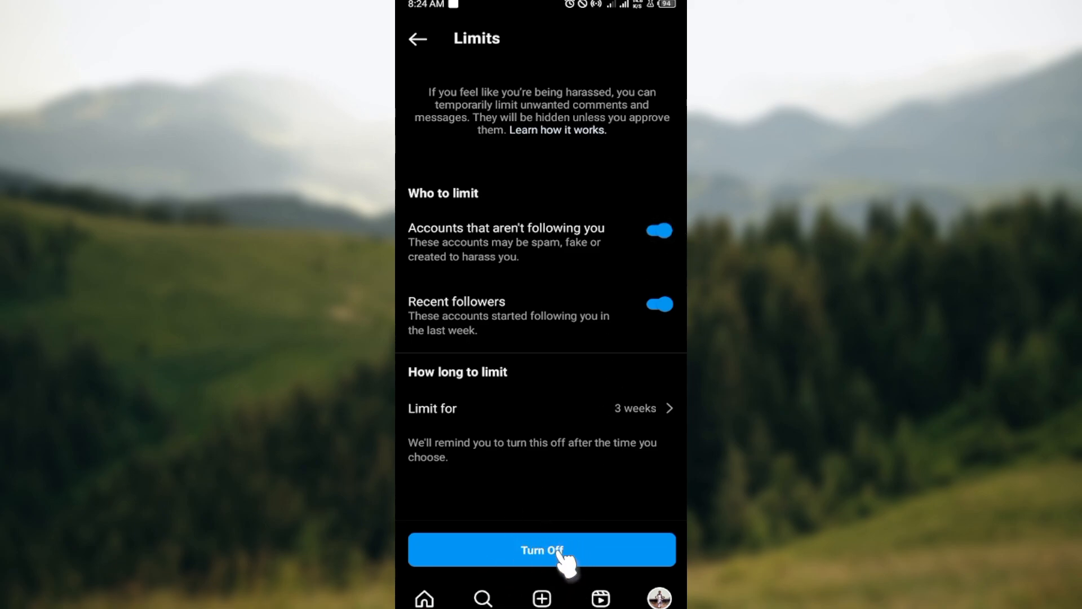
# Switch the limits off with Turn Off, then re-enable them with Turn On.
pyautogui.click(541, 550)
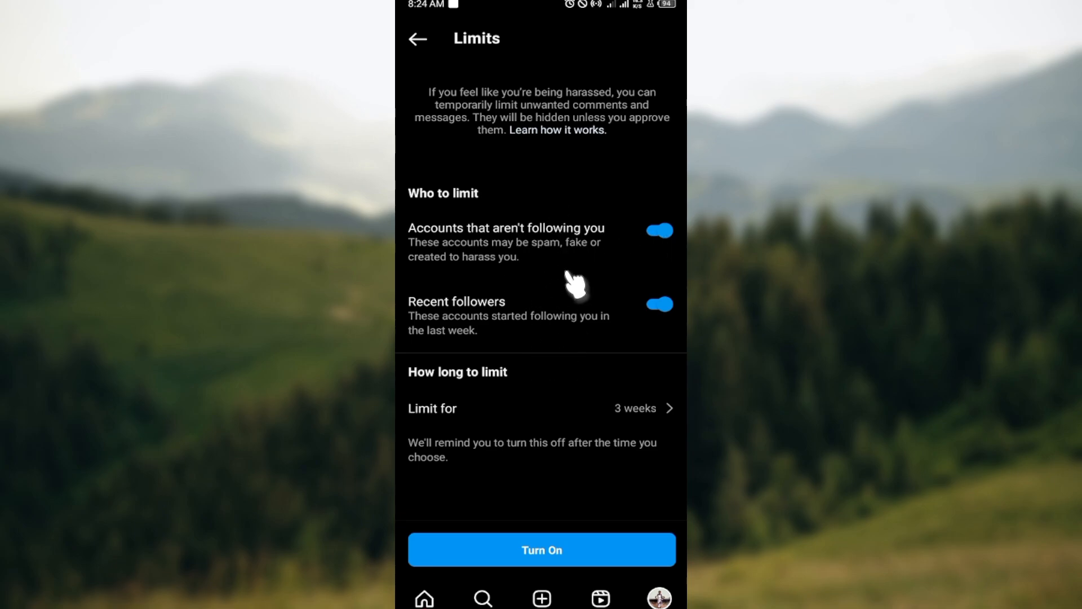
pyautogui.moveTo(566, 563)
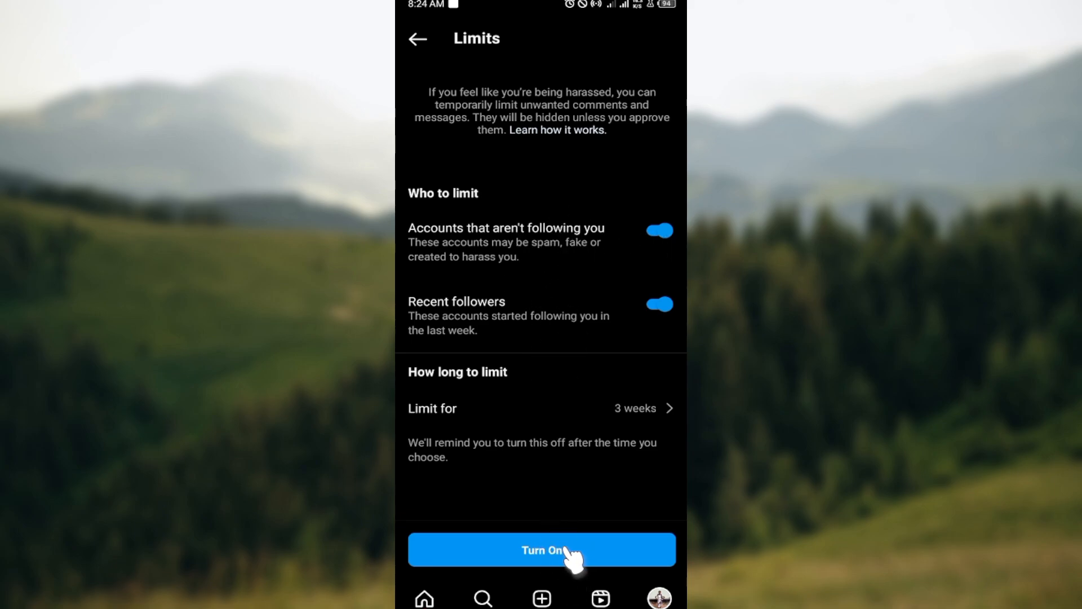
pyautogui.click(541, 549)
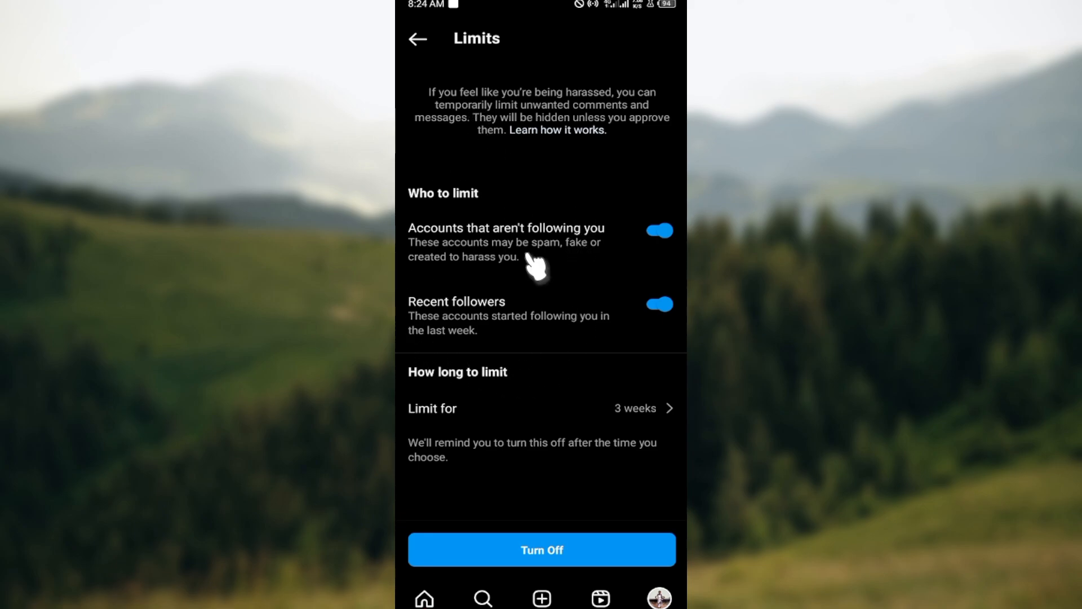
pyautogui.moveTo(573, 383)
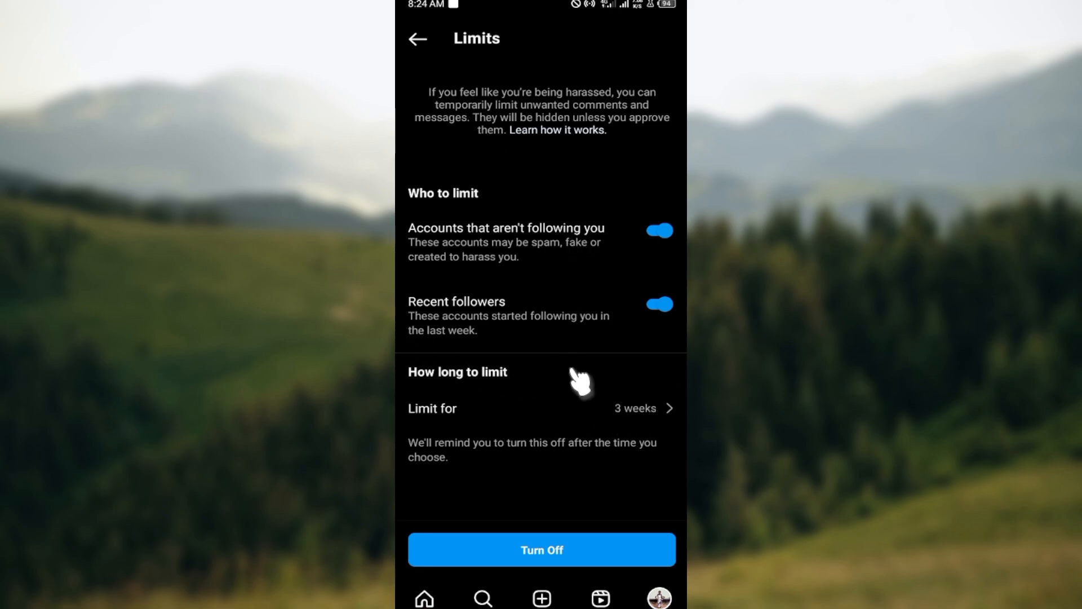
pyautogui.moveTo(635, 418)
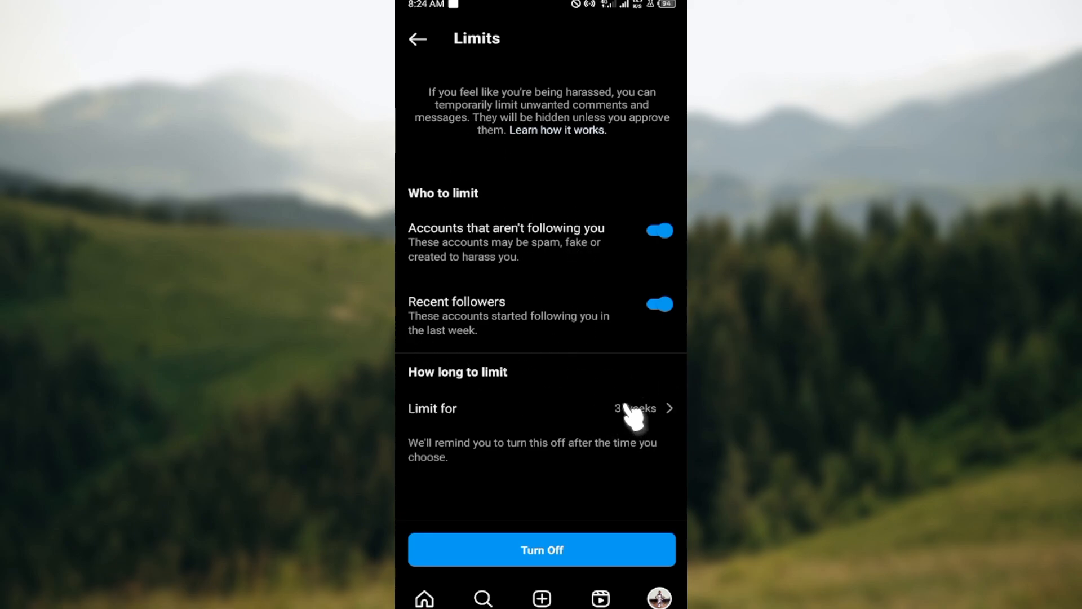
# Change 'Limit for' from 3 weeks to 4 weeks and confirm the duration.
pyautogui.click(633, 408)
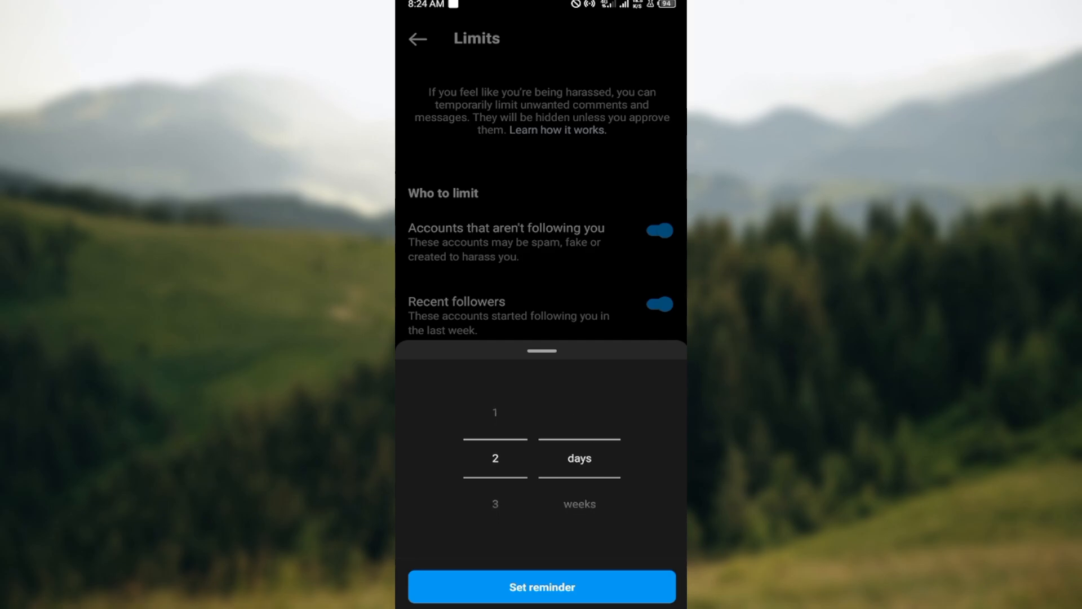
pyautogui.scroll(-3)
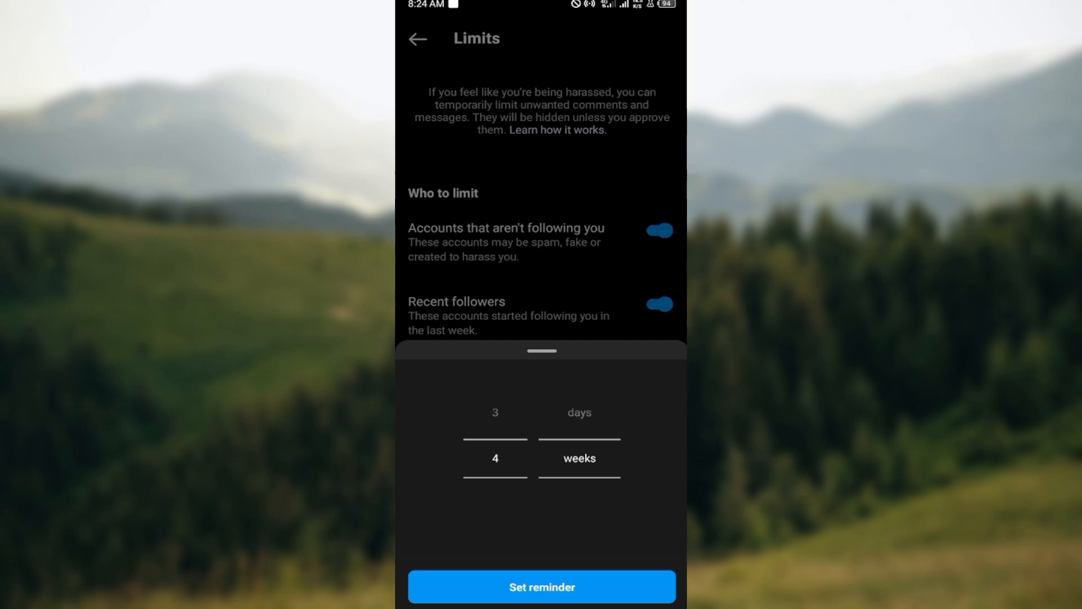
pyautogui.click(541, 586)
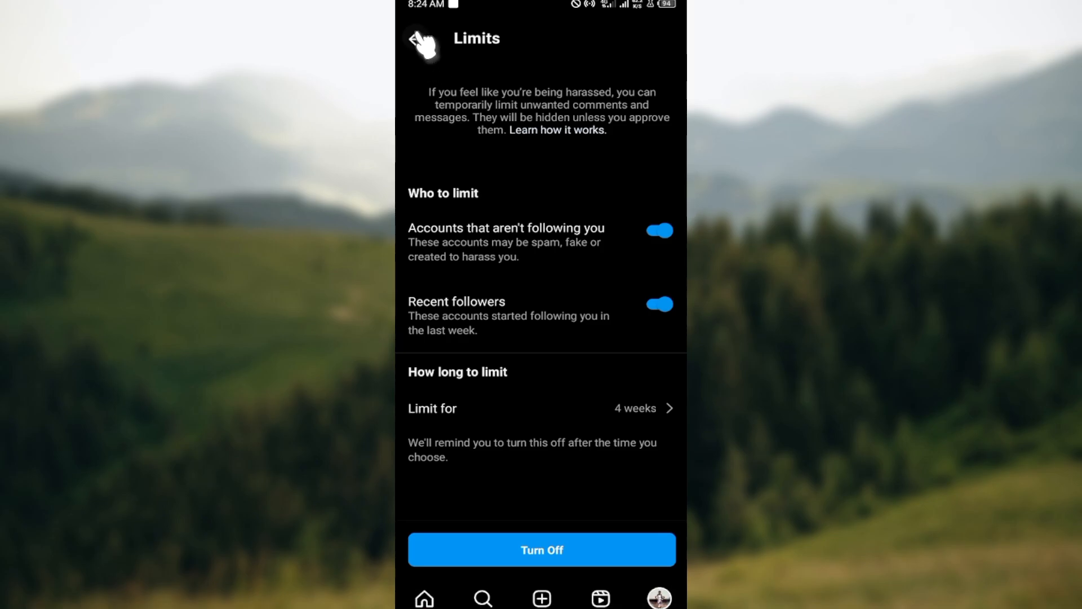
# Back out of Limits and settings to the account's own profile page.
pyautogui.click(422, 39)
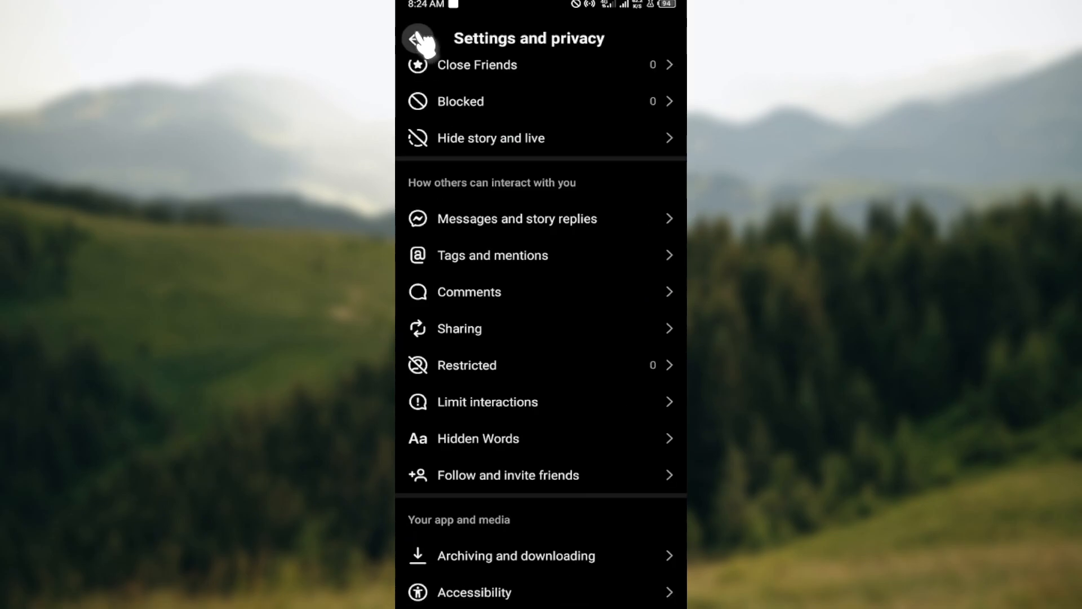
pyautogui.click(423, 39)
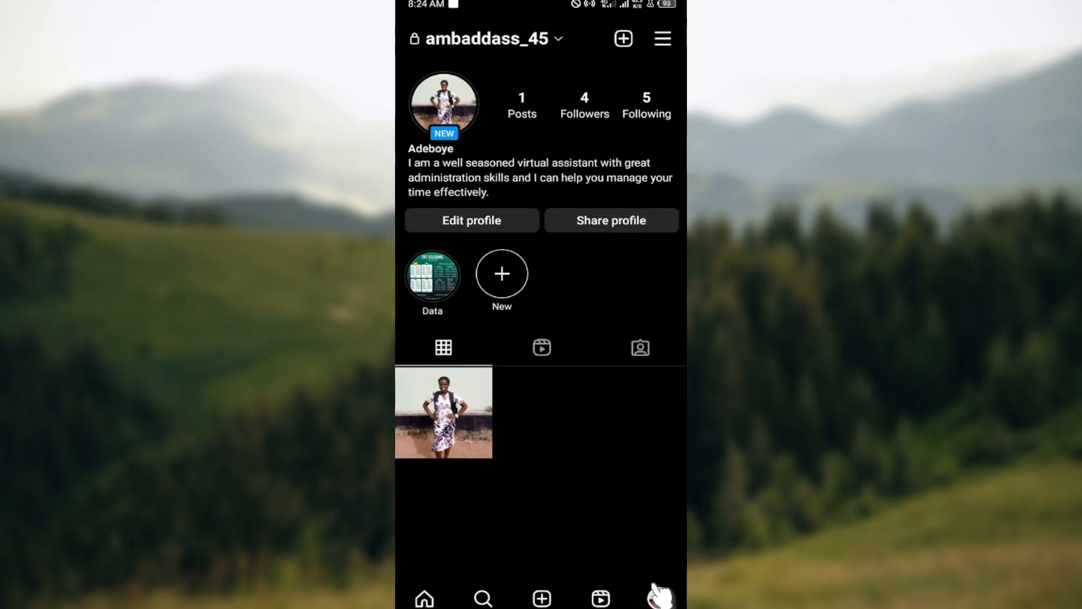